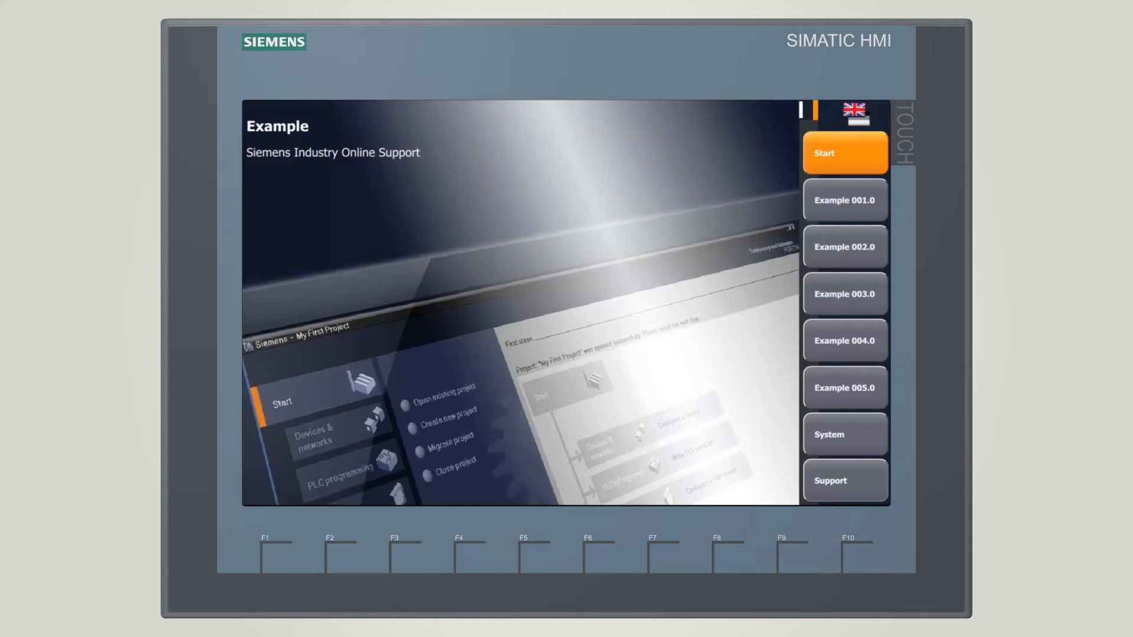
# Switch between the Example 001.0 and Example 002.0 screens via the right-hand navigation buttons
pyautogui.click(844, 201)
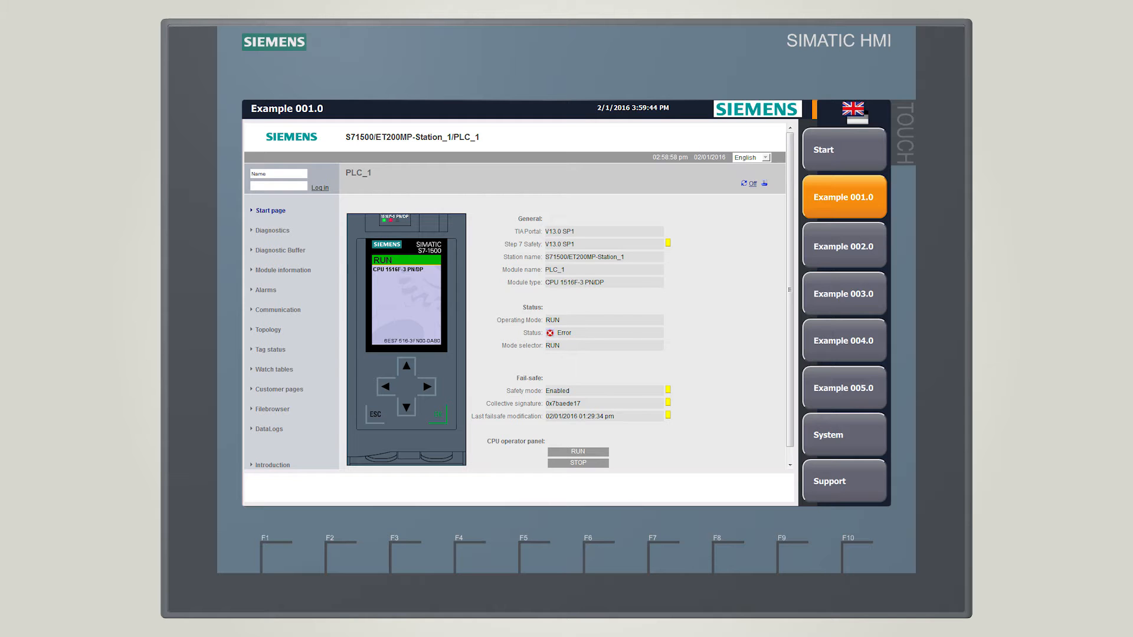
pyautogui.click(843, 245)
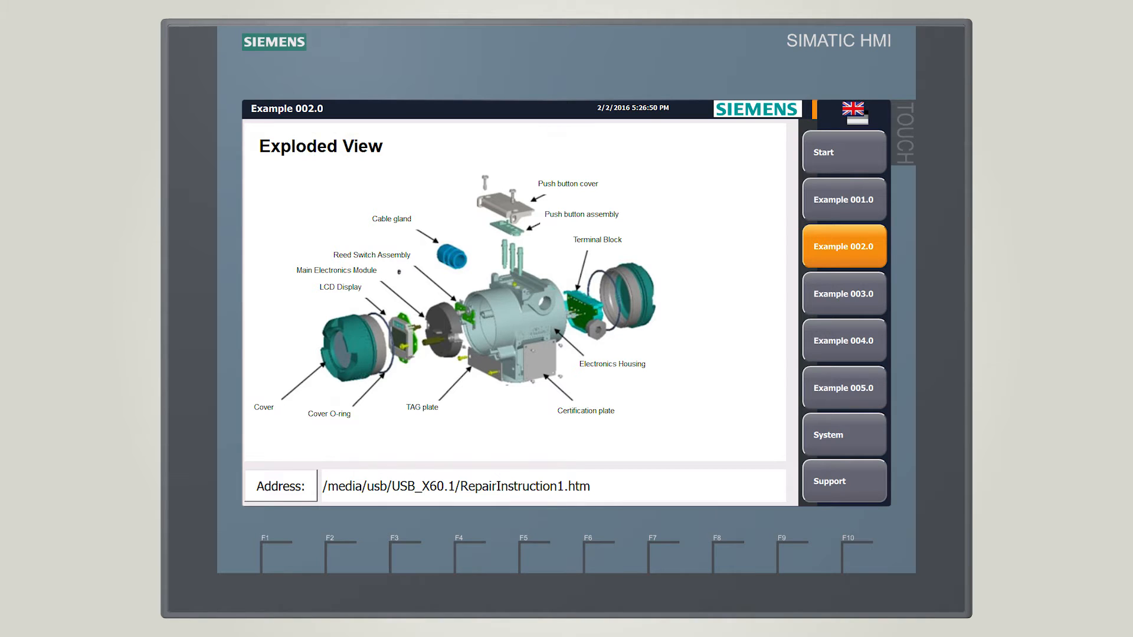
pyautogui.click(843, 199)
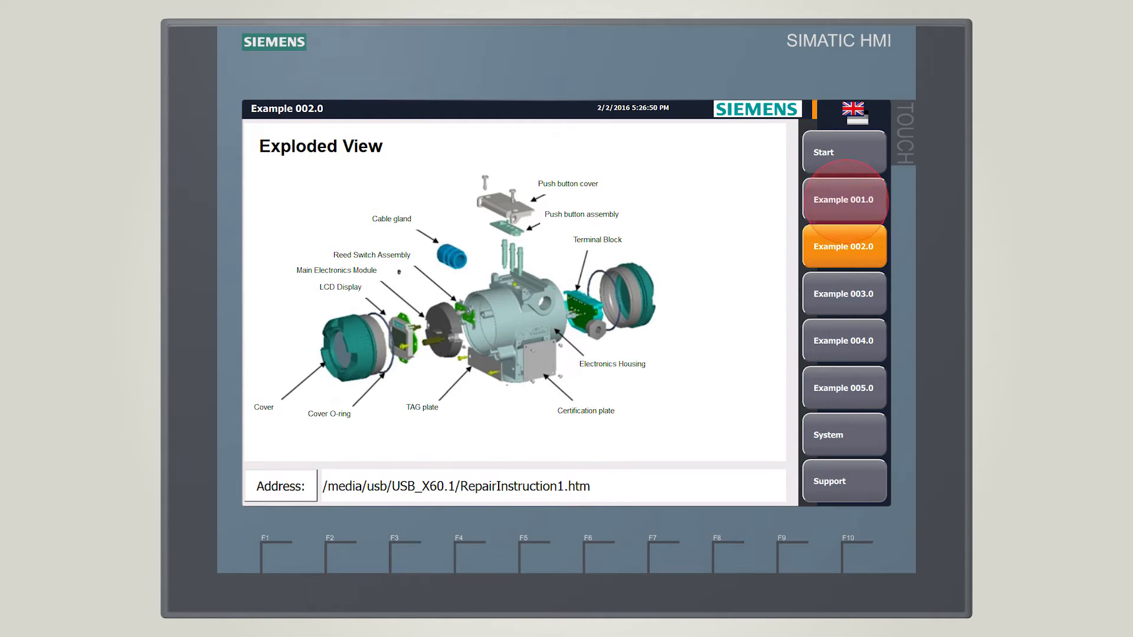
# From Example 001.0, enter the PLC web server and drill into Module information's PROFINET IO-System
pyautogui.click(844, 199)
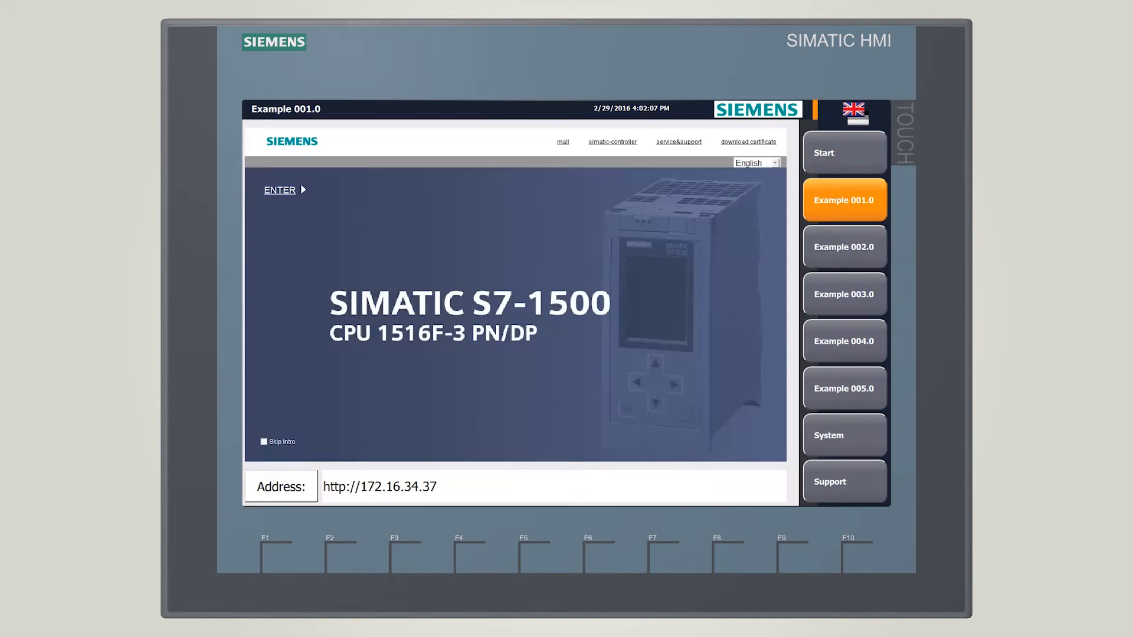
pyautogui.click(281, 189)
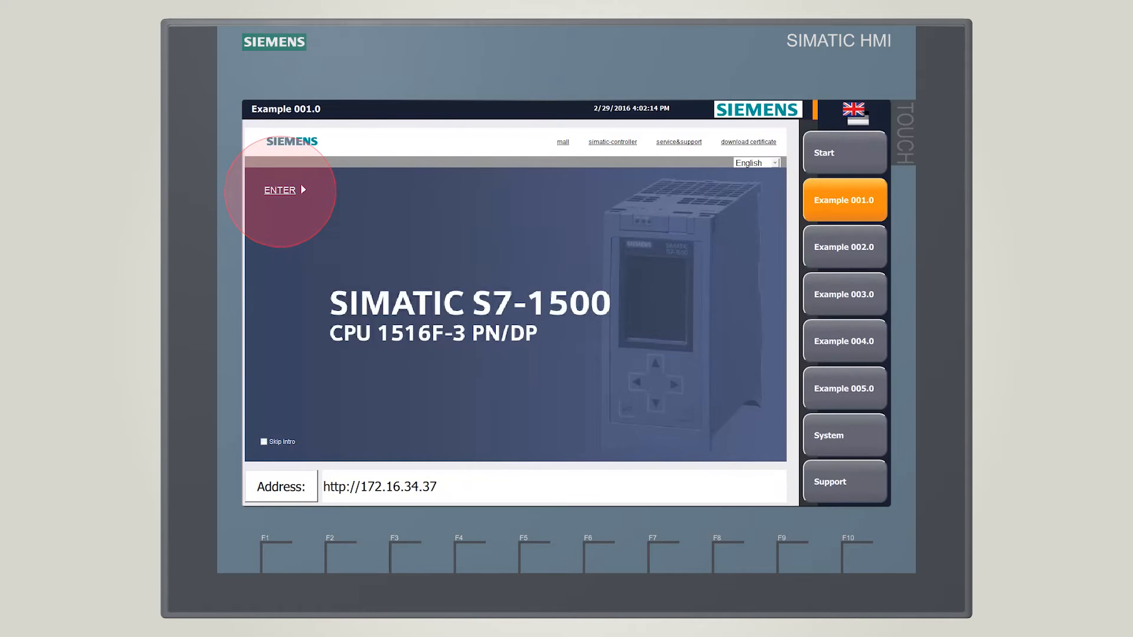
pyautogui.click(281, 189)
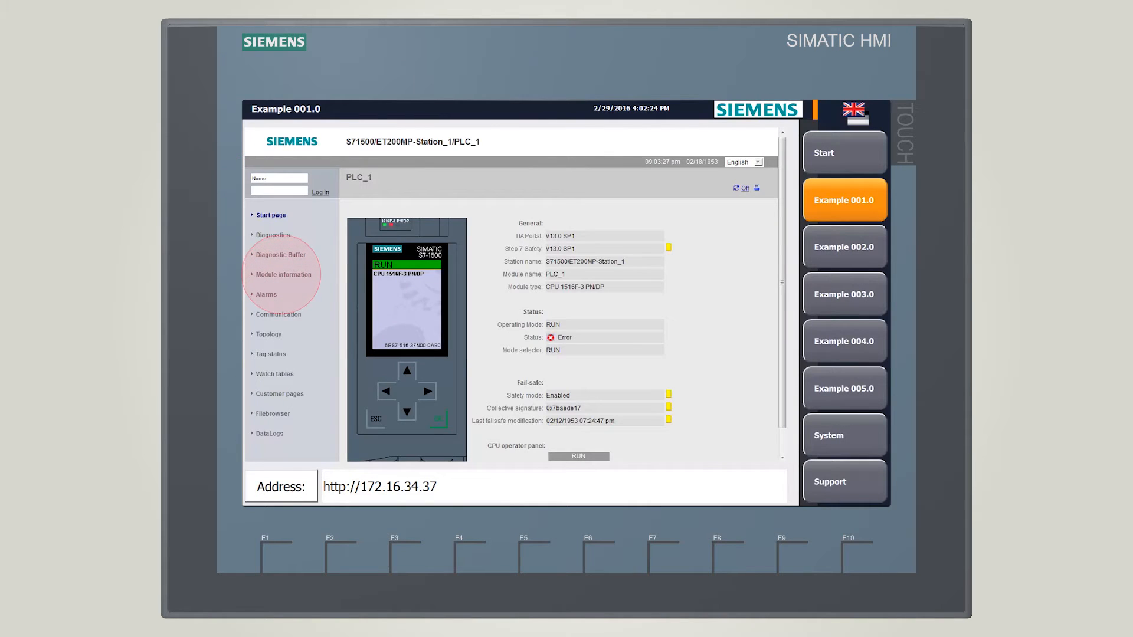
pyautogui.click(282, 275)
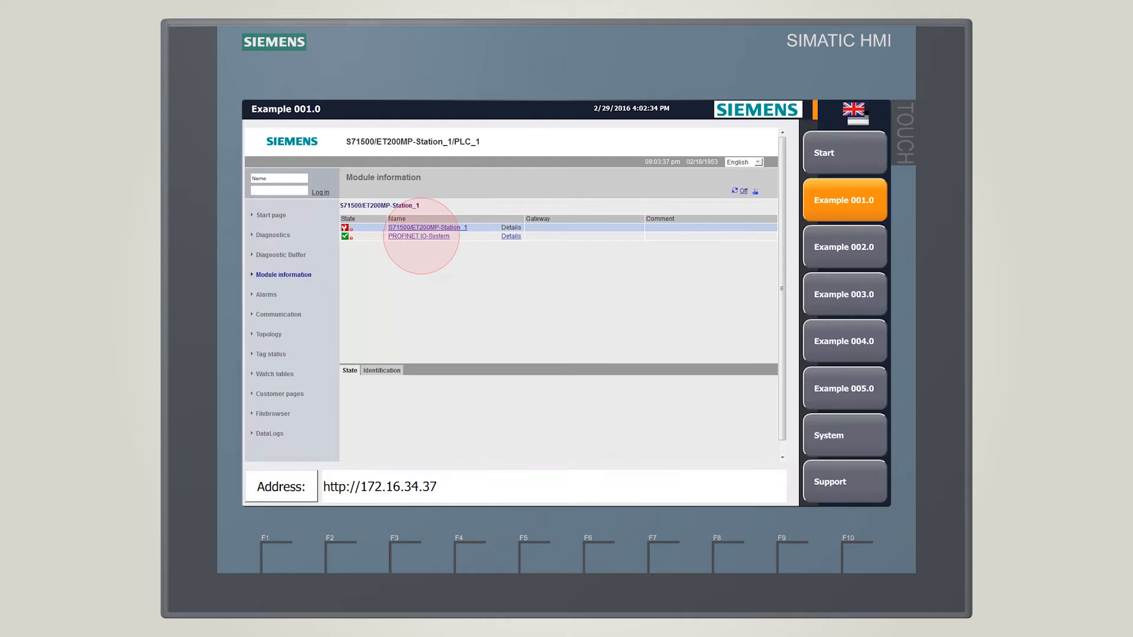
# Show IO-Device_1's DI 8x24VDC ST_1 module error, then return to the panel's Start screen
pyautogui.click(418, 236)
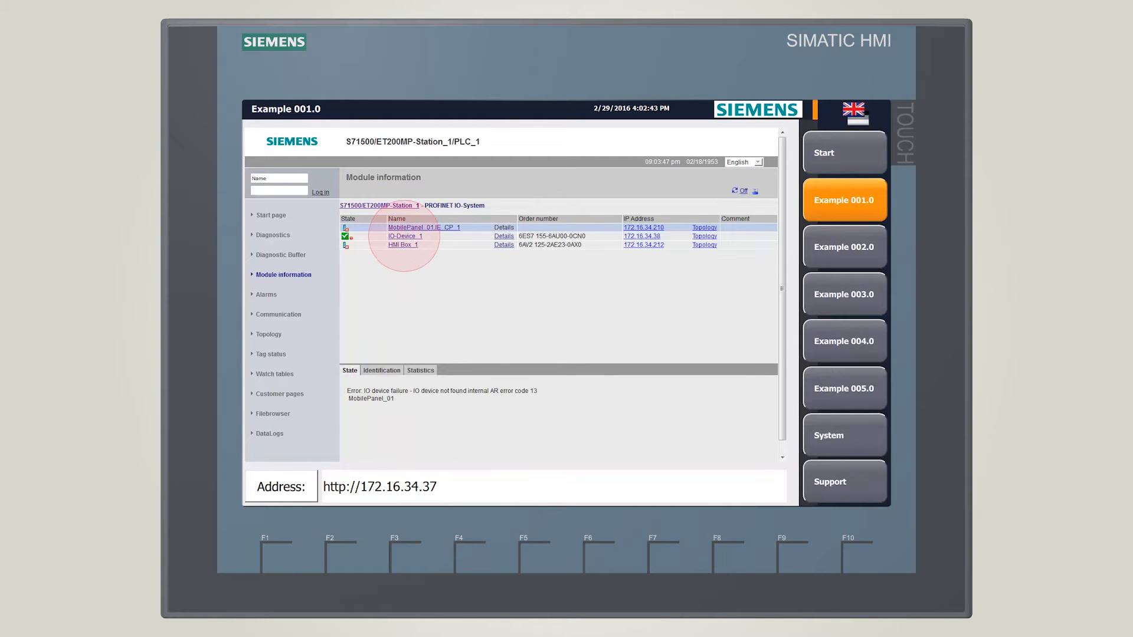
pyautogui.click(405, 236)
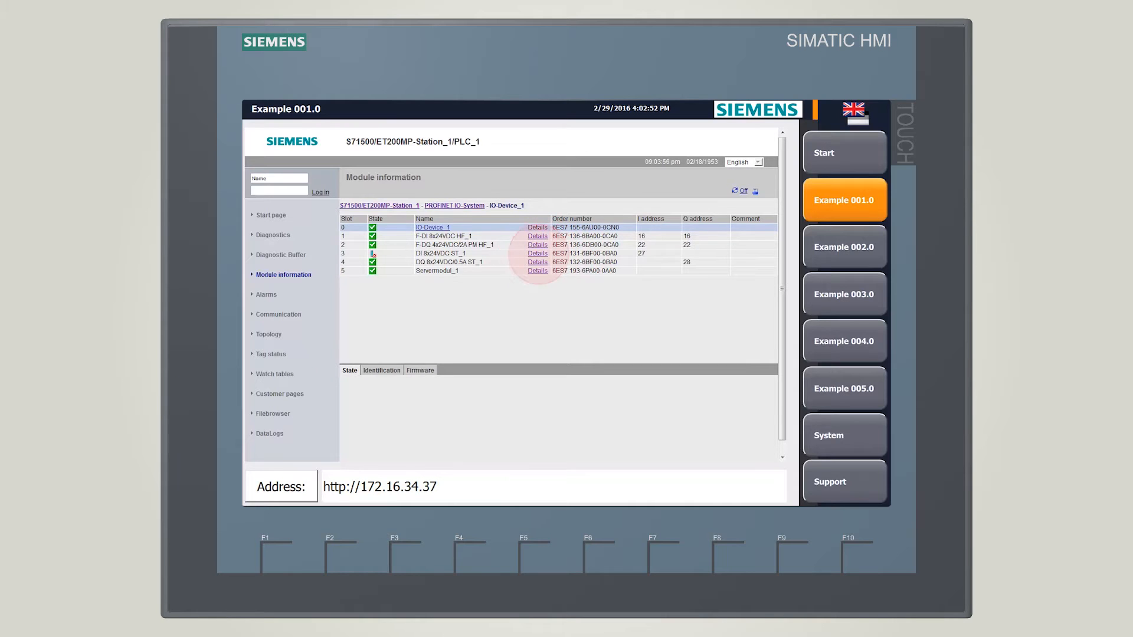
pyautogui.click(440, 254)
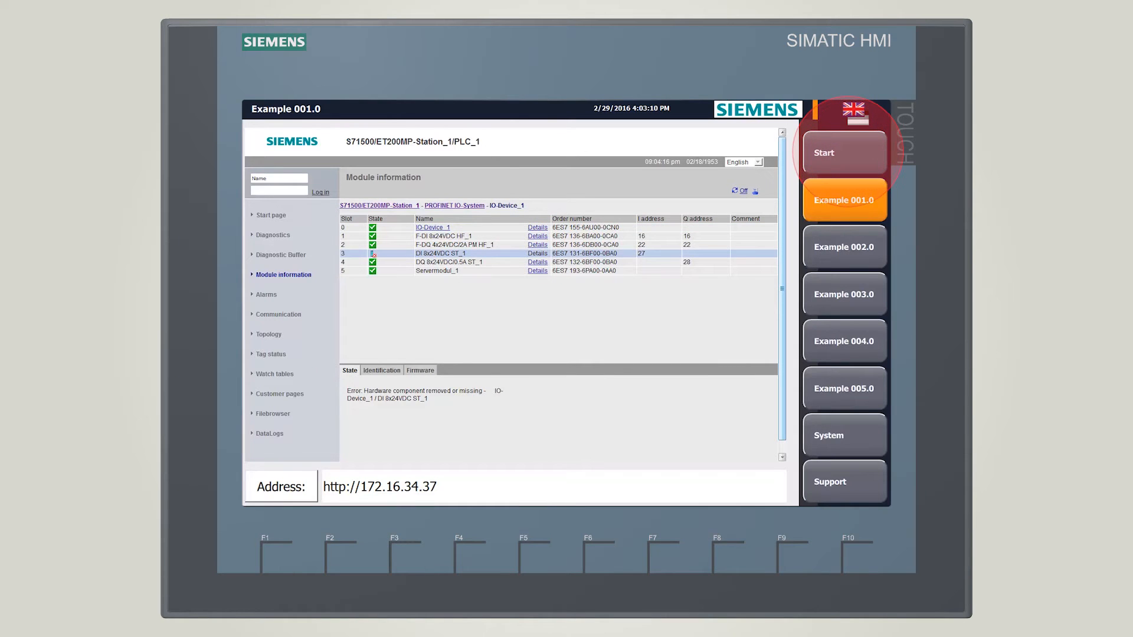
pyautogui.click(843, 152)
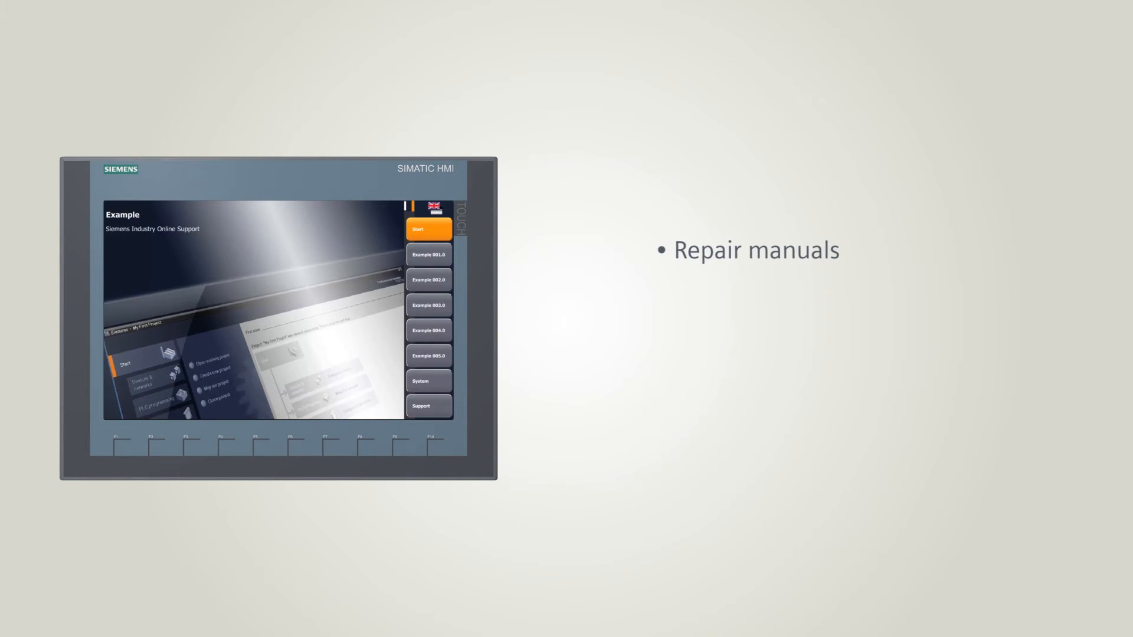
pyautogui.click(428, 280)
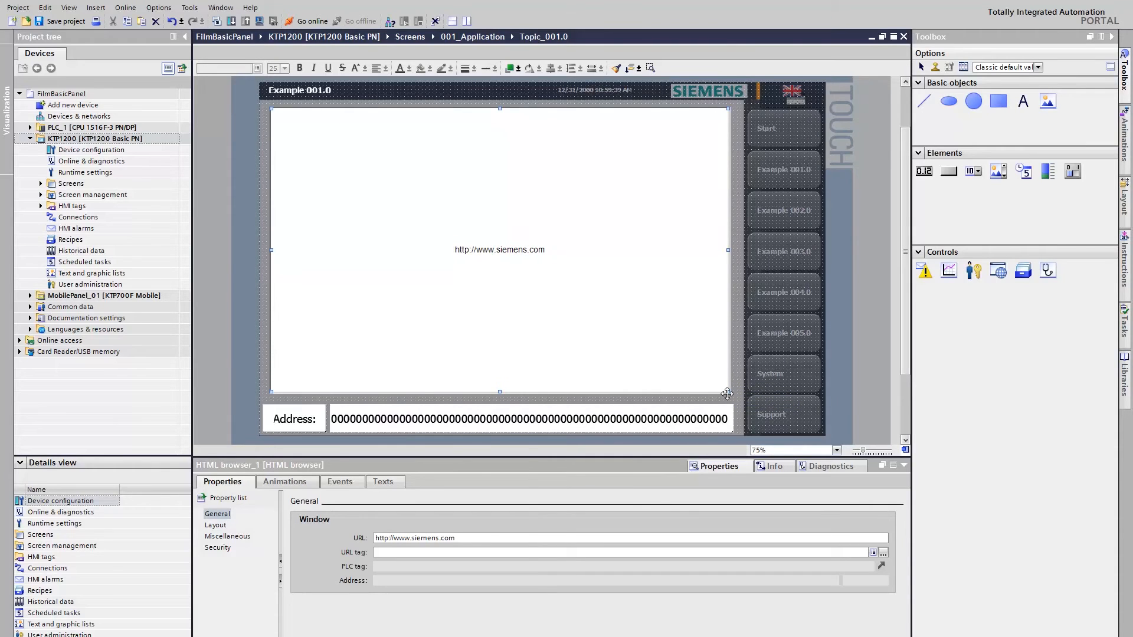
pyautogui.doubleClick(433, 538)
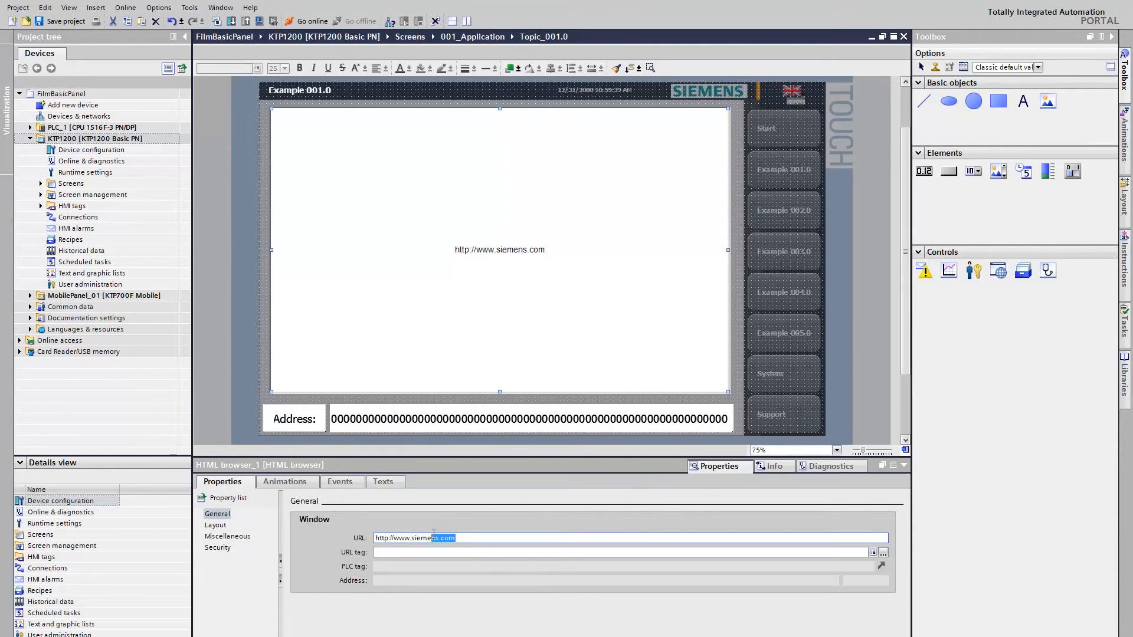
pyautogui.write('http://172.16.34.')
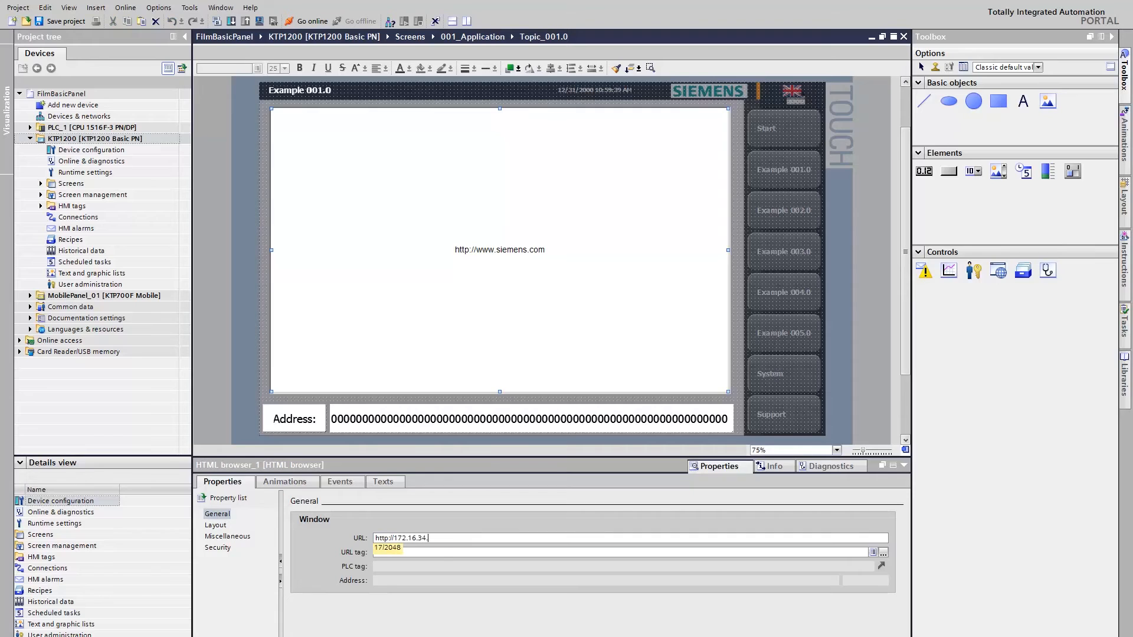
pyautogui.click(883, 552)
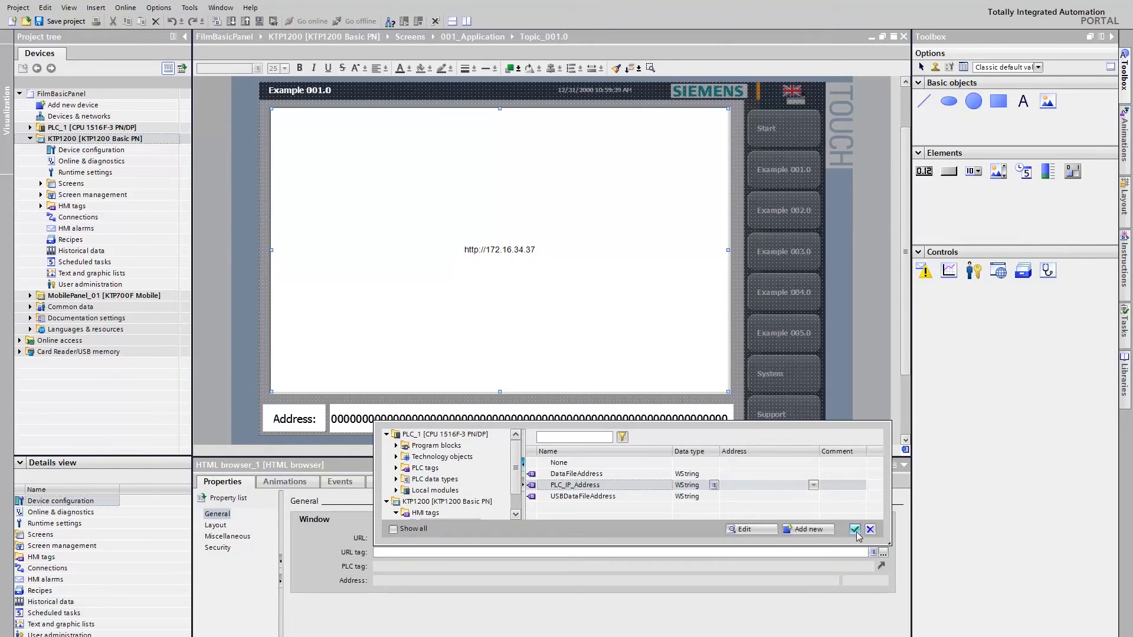
pyautogui.click(854, 529)
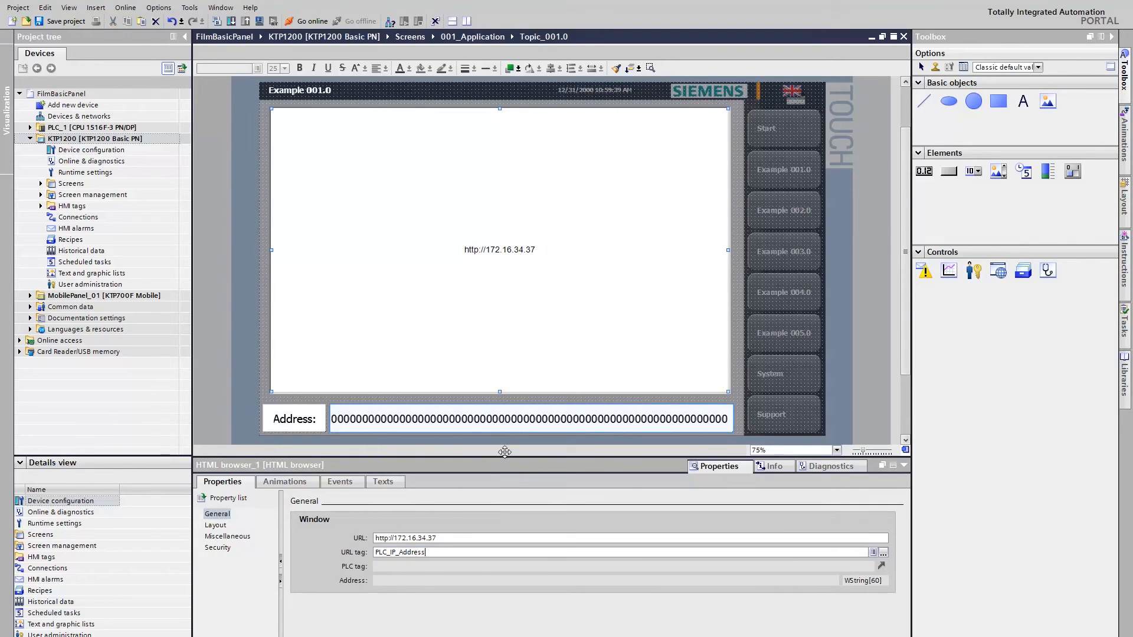
pyautogui.click(531, 418)
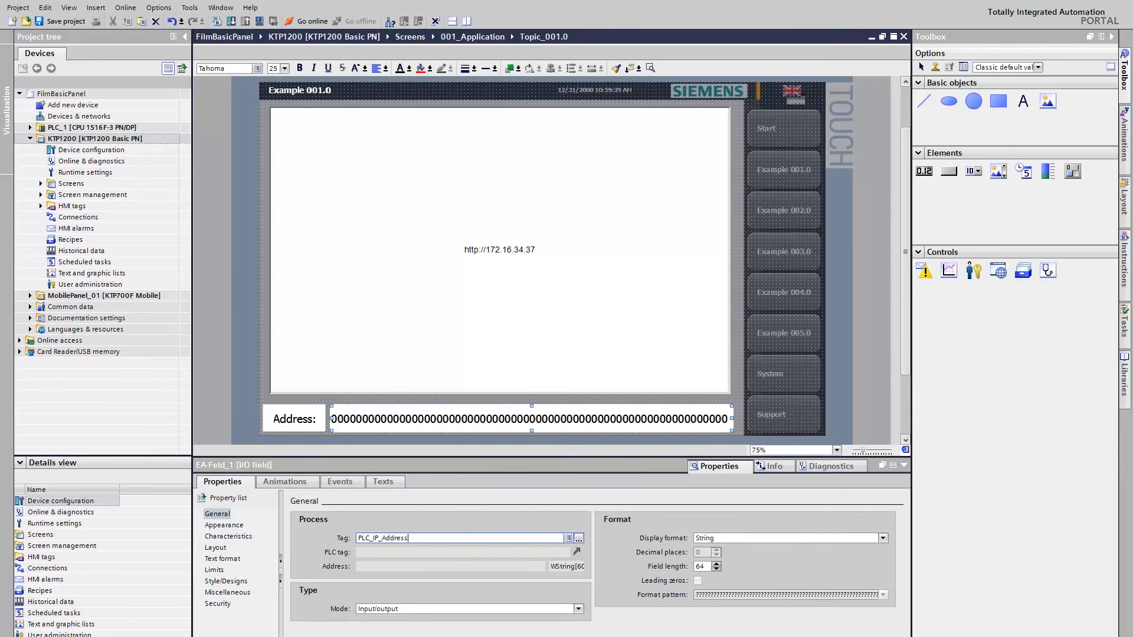